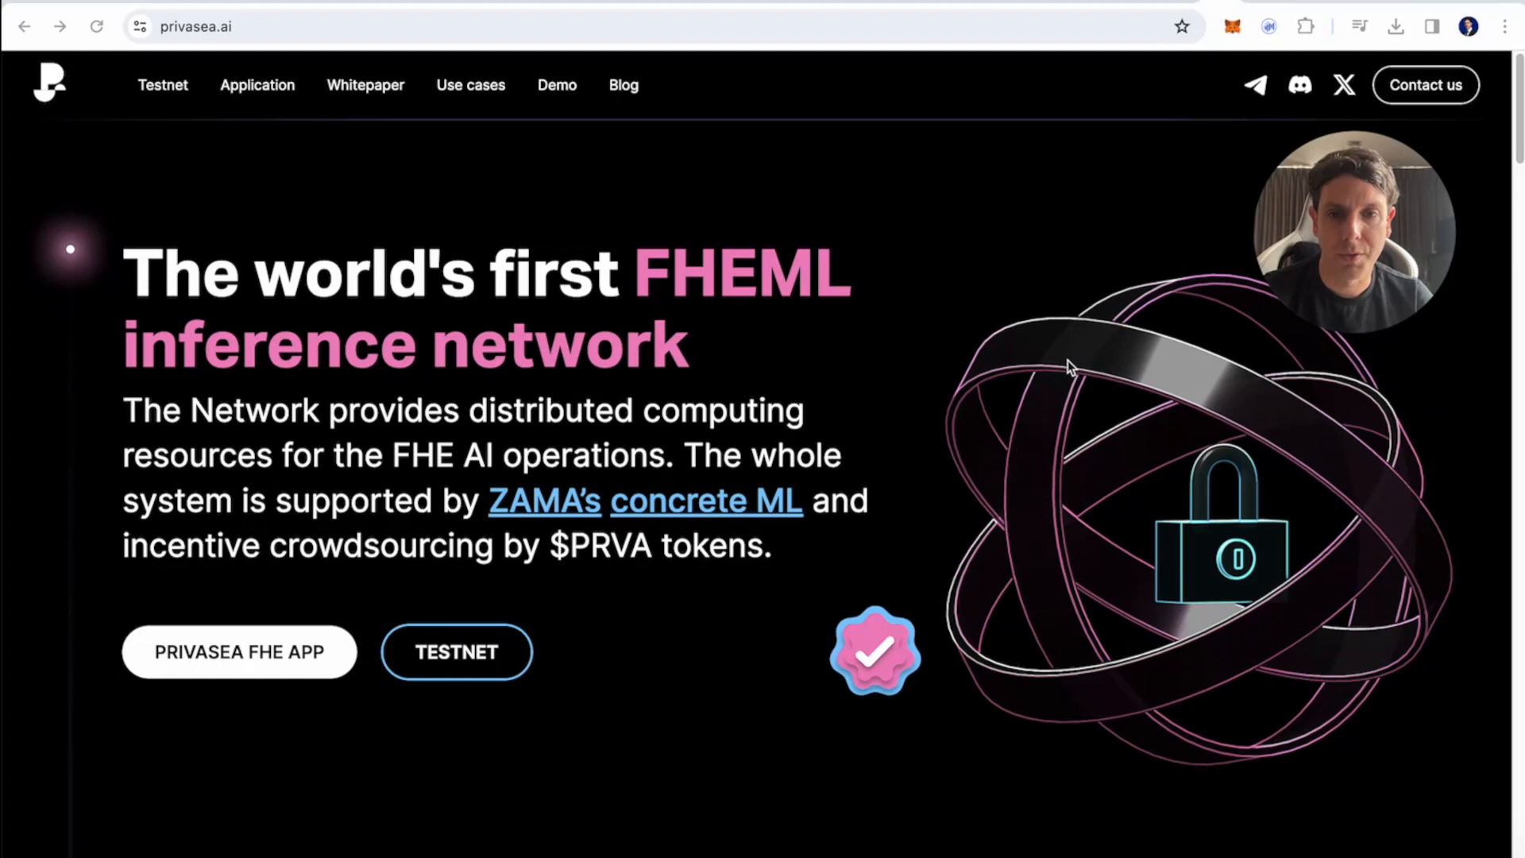
{"action": "mouse_move", "coordinate": [952, 344]}
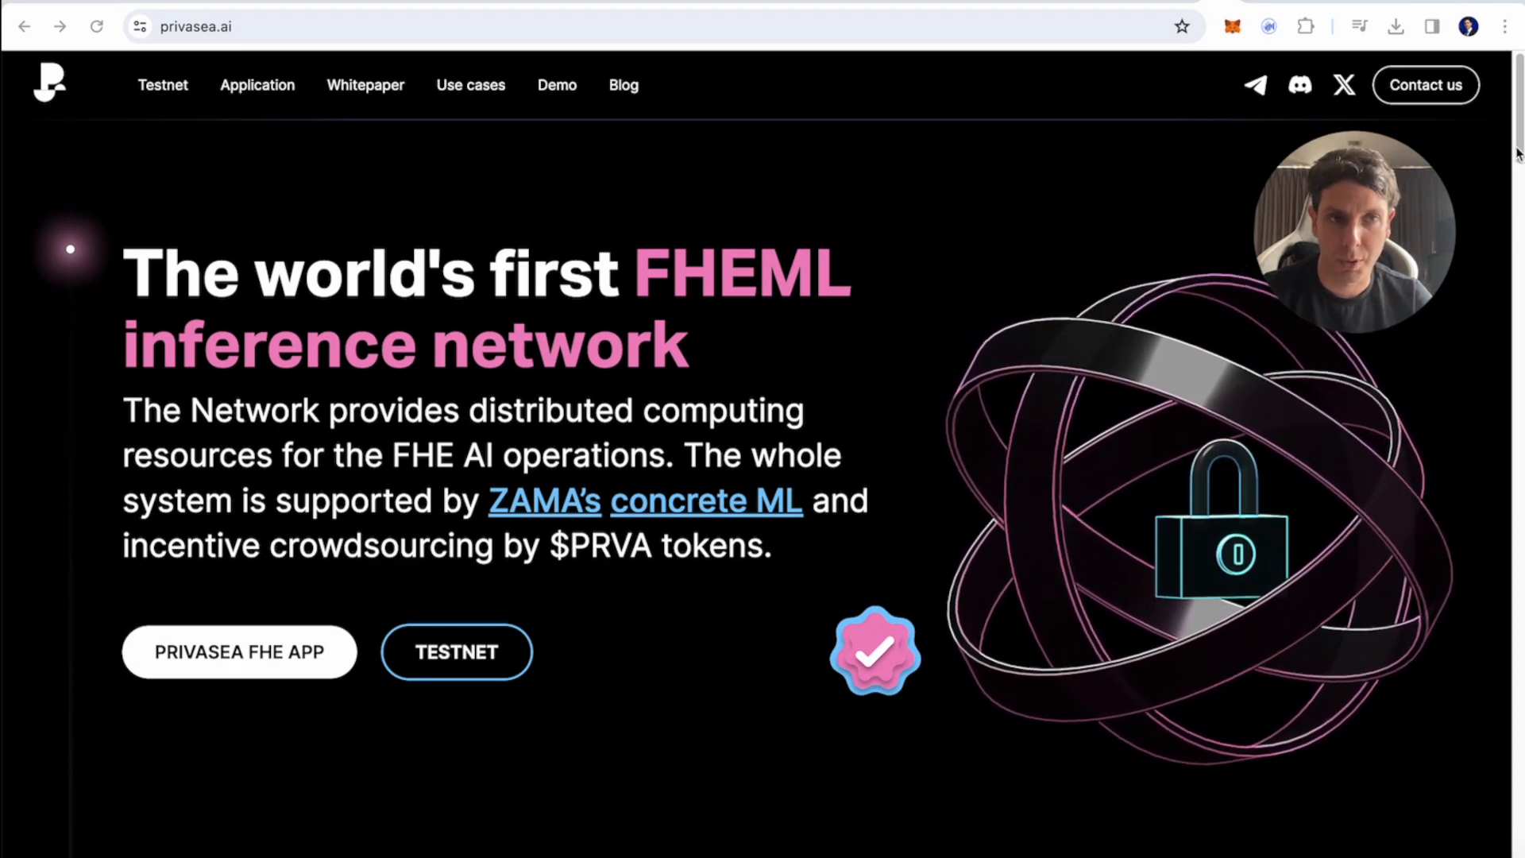
- Go to the Application page about the upcoming "You're human" FHE attestation app
{"action": "left_click", "coordinate": [239, 652]}
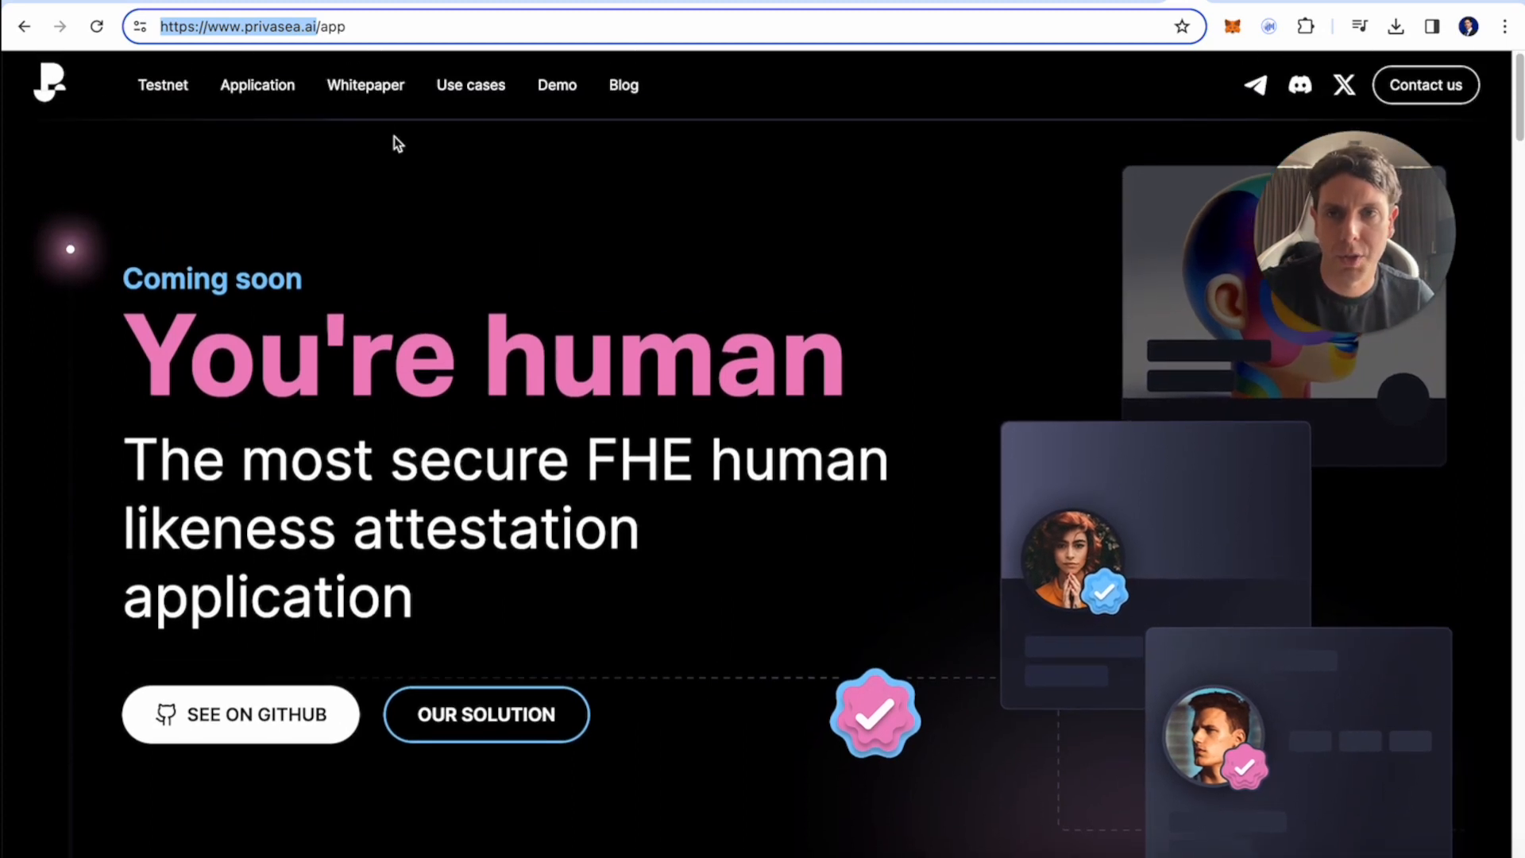
- Scroll the app page through Trust & Compliance, Security, phone verification and wallet-connection card
{"action": "scroll", "scroll_direction": "down", "scroll_amount": 3}
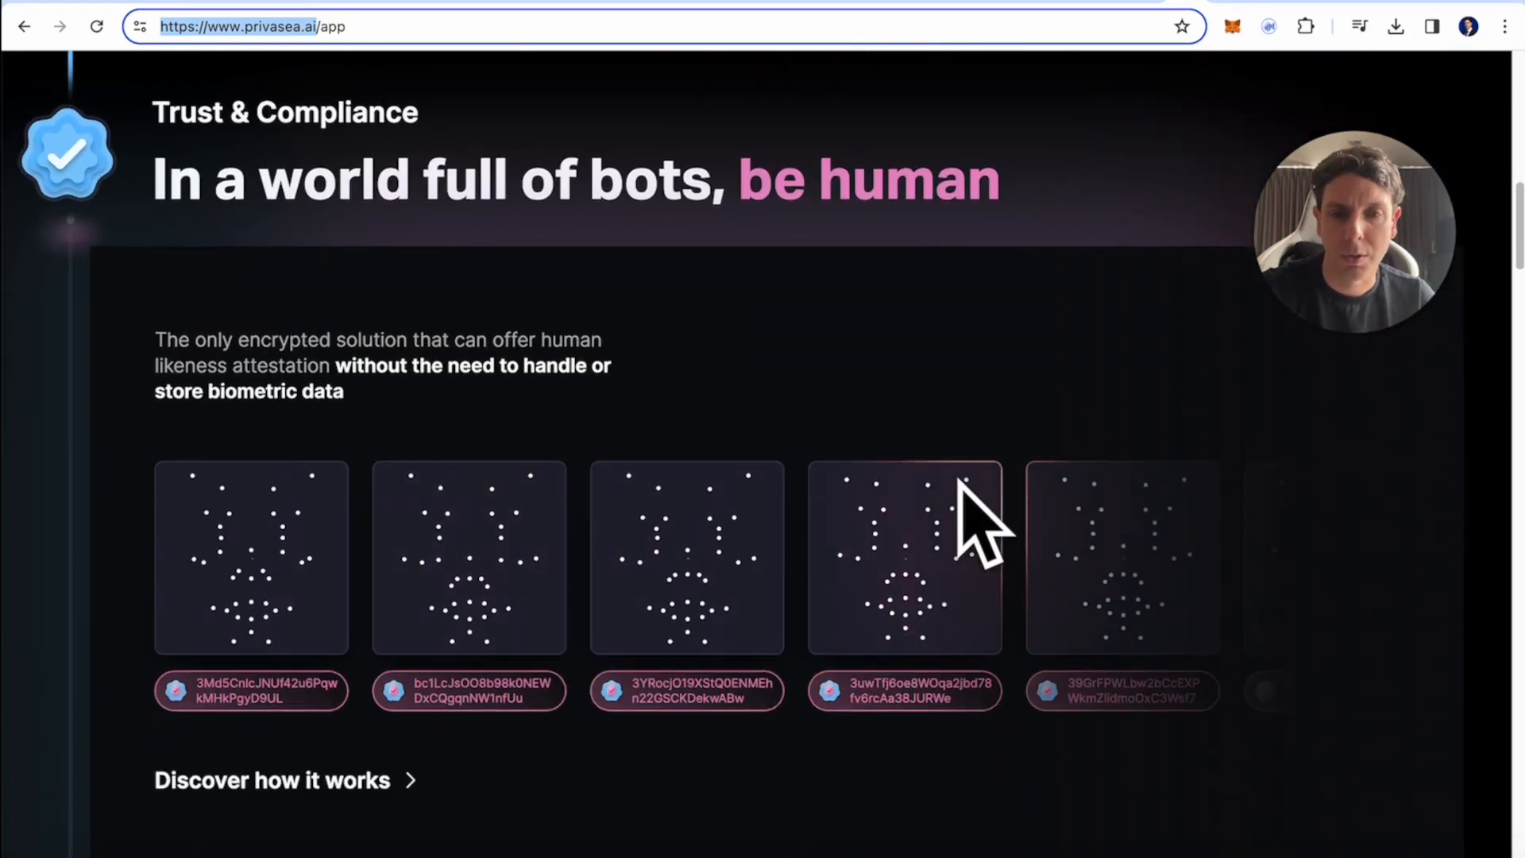
{"action": "scroll", "scroll_direction": "down", "scroll_amount": 3}
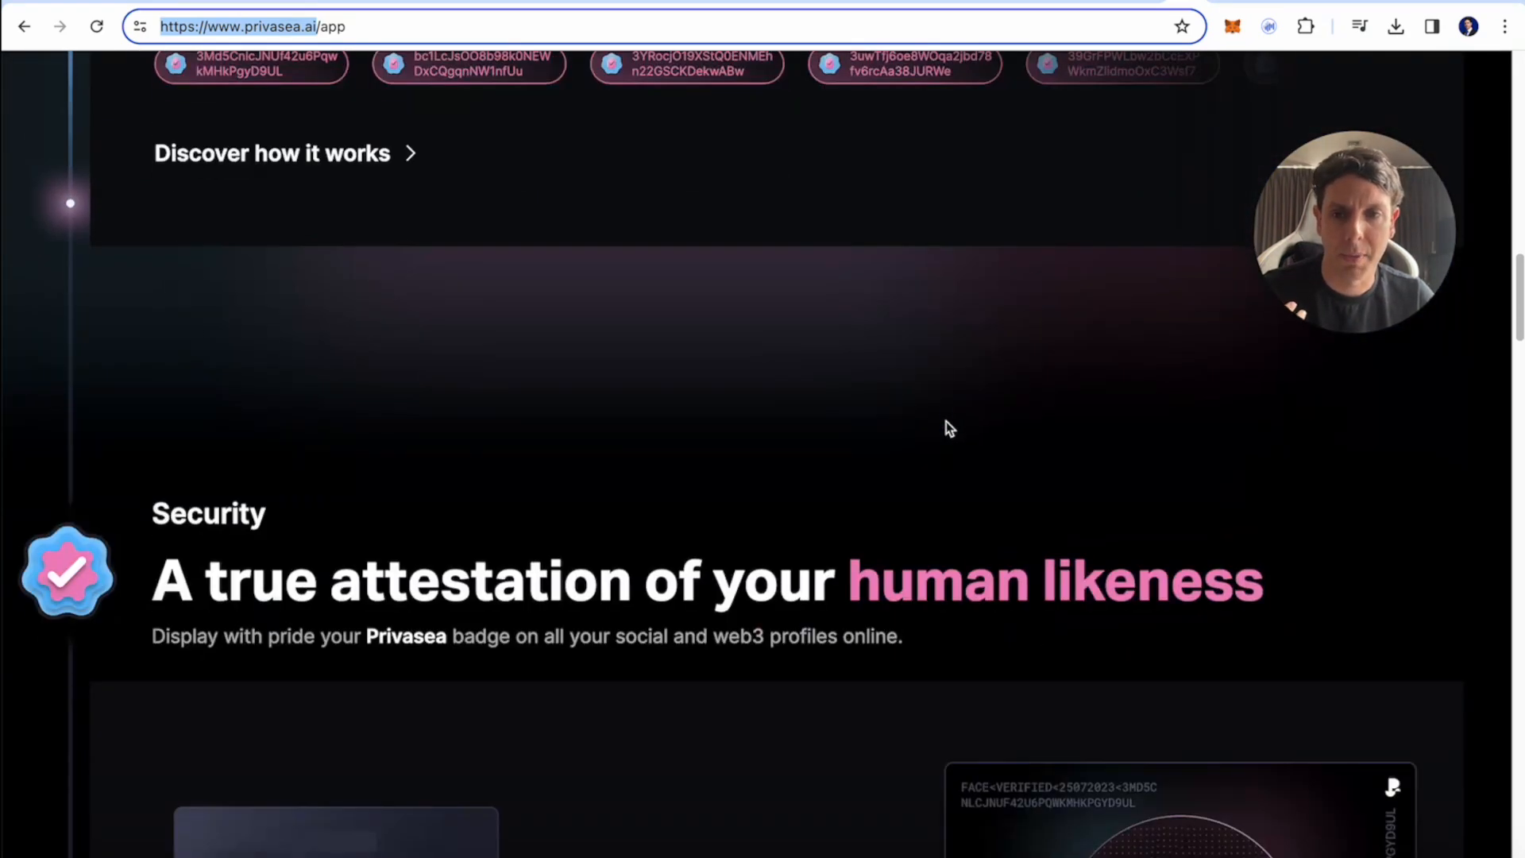
{"action": "scroll", "scroll_direction": "down", "scroll_amount": 3}
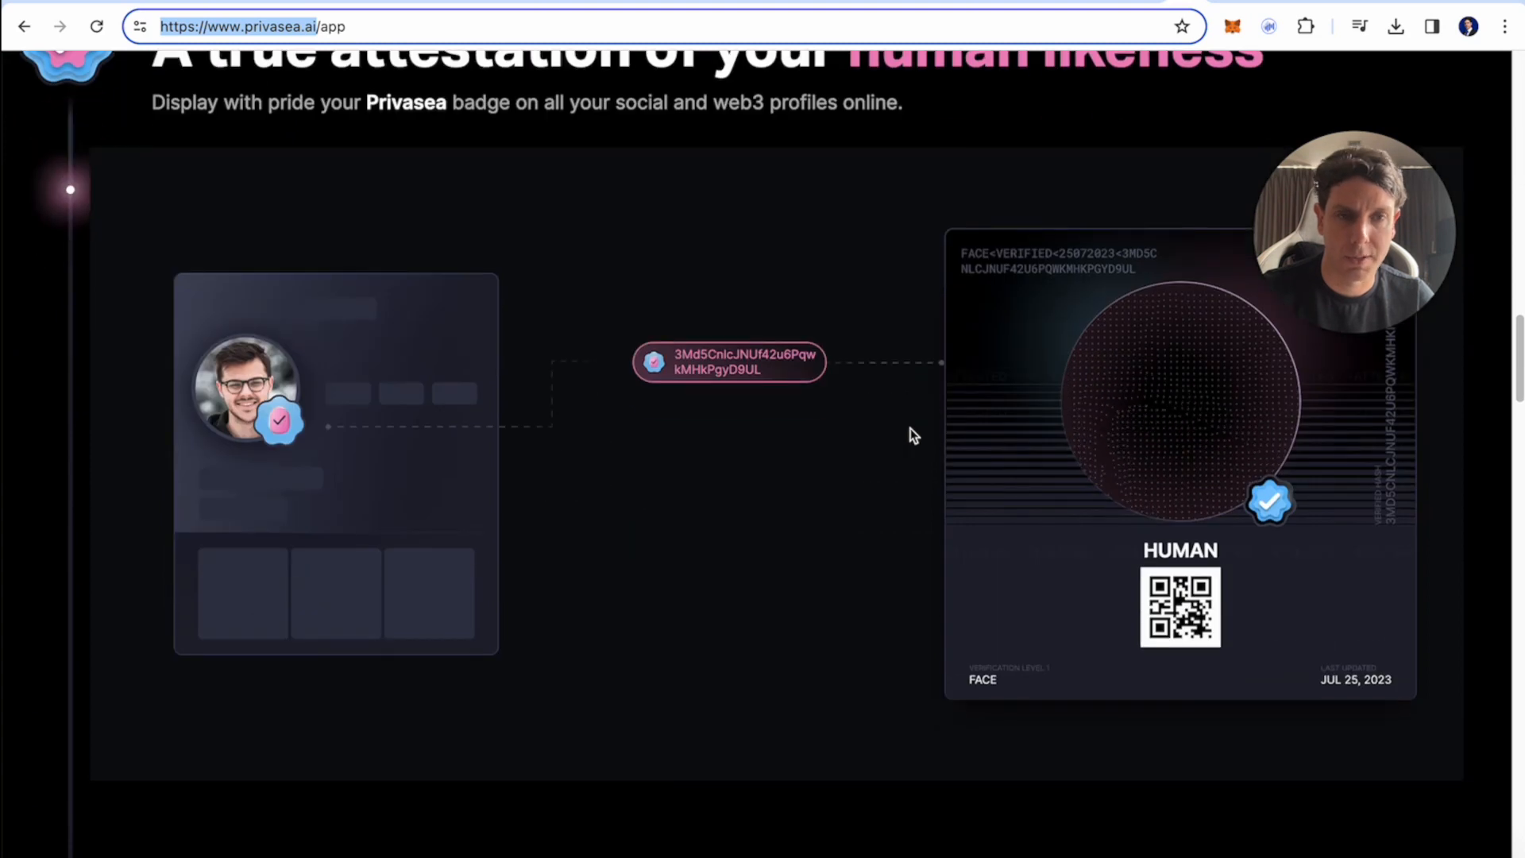
{"action": "scroll", "scroll_direction": "down", "scroll_amount": 3}
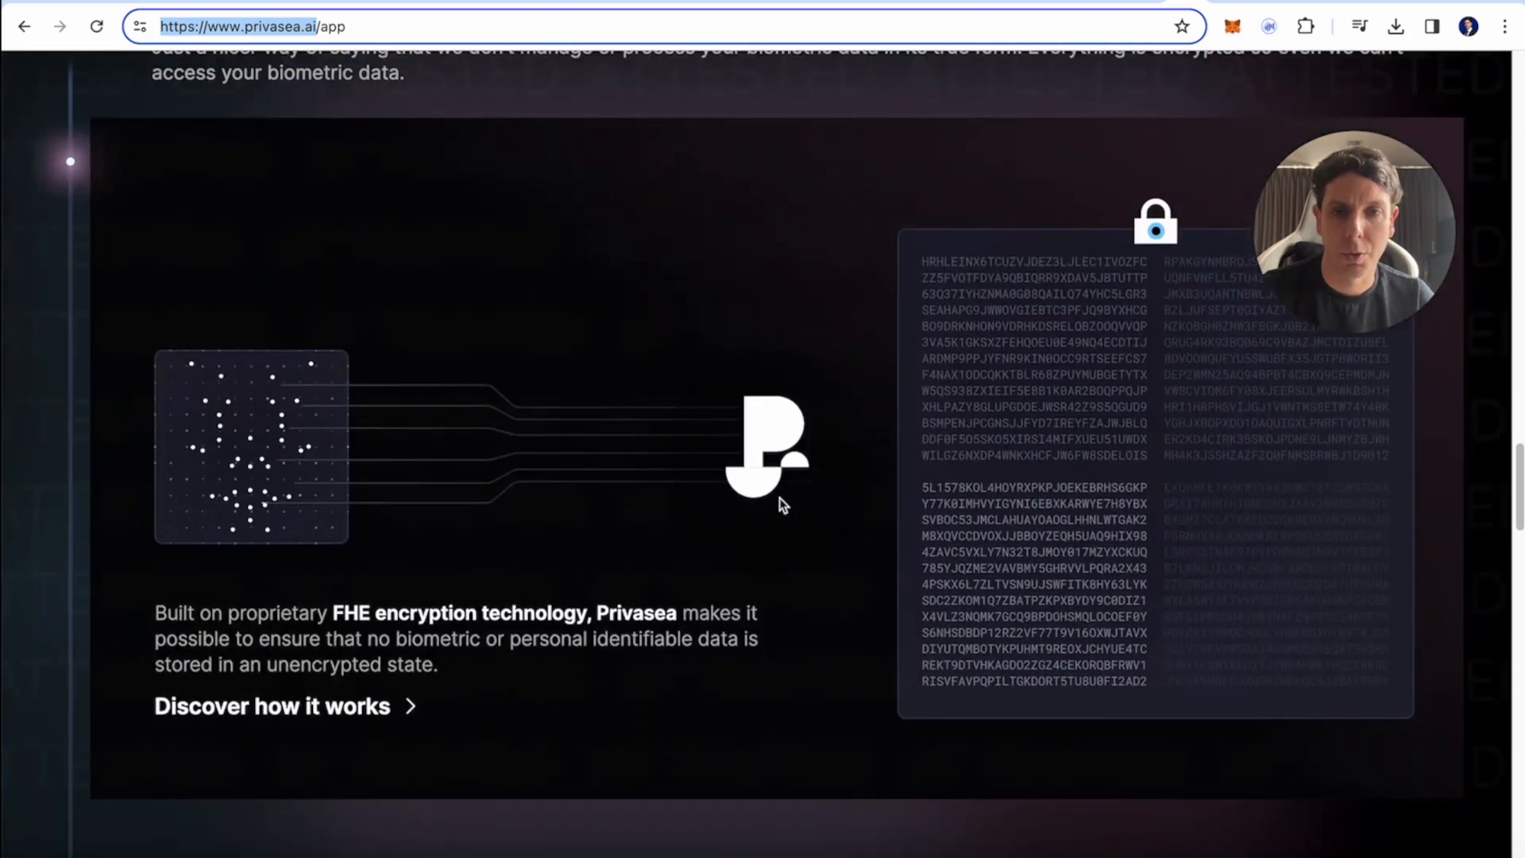
{"action": "scroll", "scroll_direction": "down", "scroll_amount": 3}
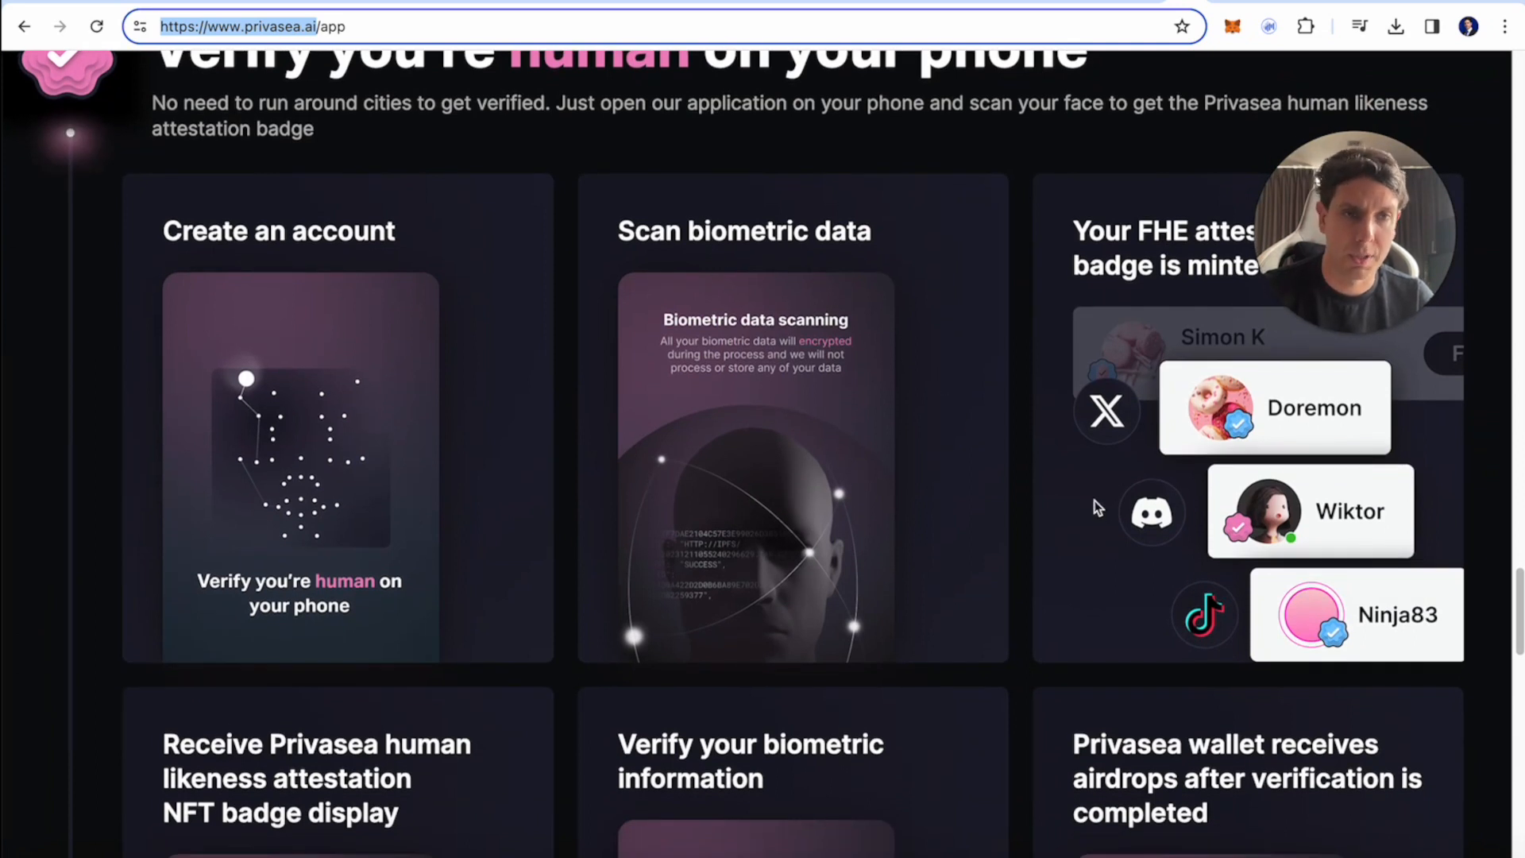
{"action": "scroll", "scroll_direction": "down", "scroll_amount": 3}
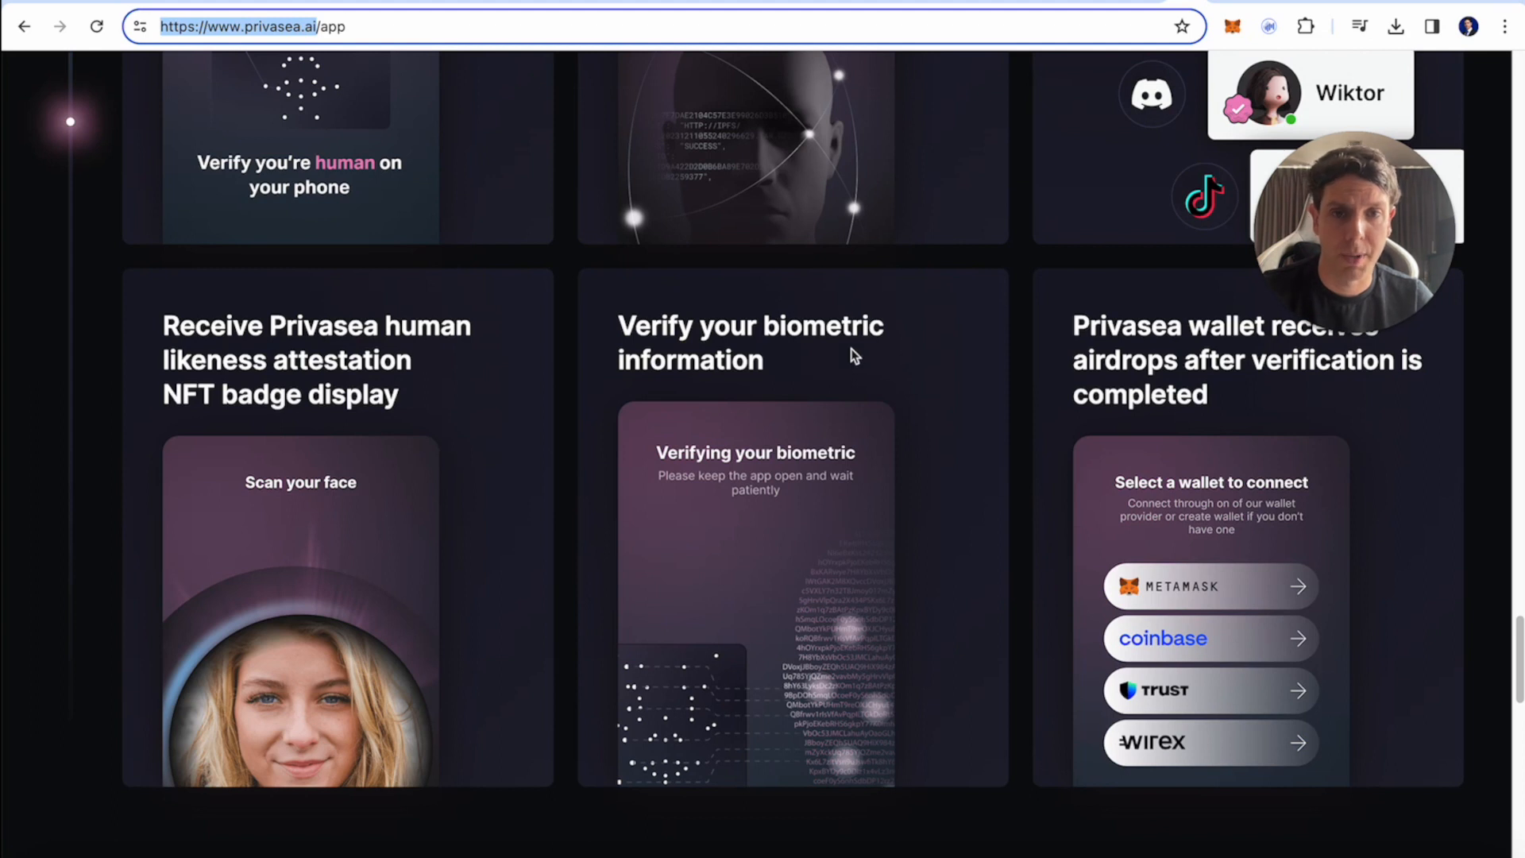
{"action": "mouse_move", "coordinate": [855, 408]}
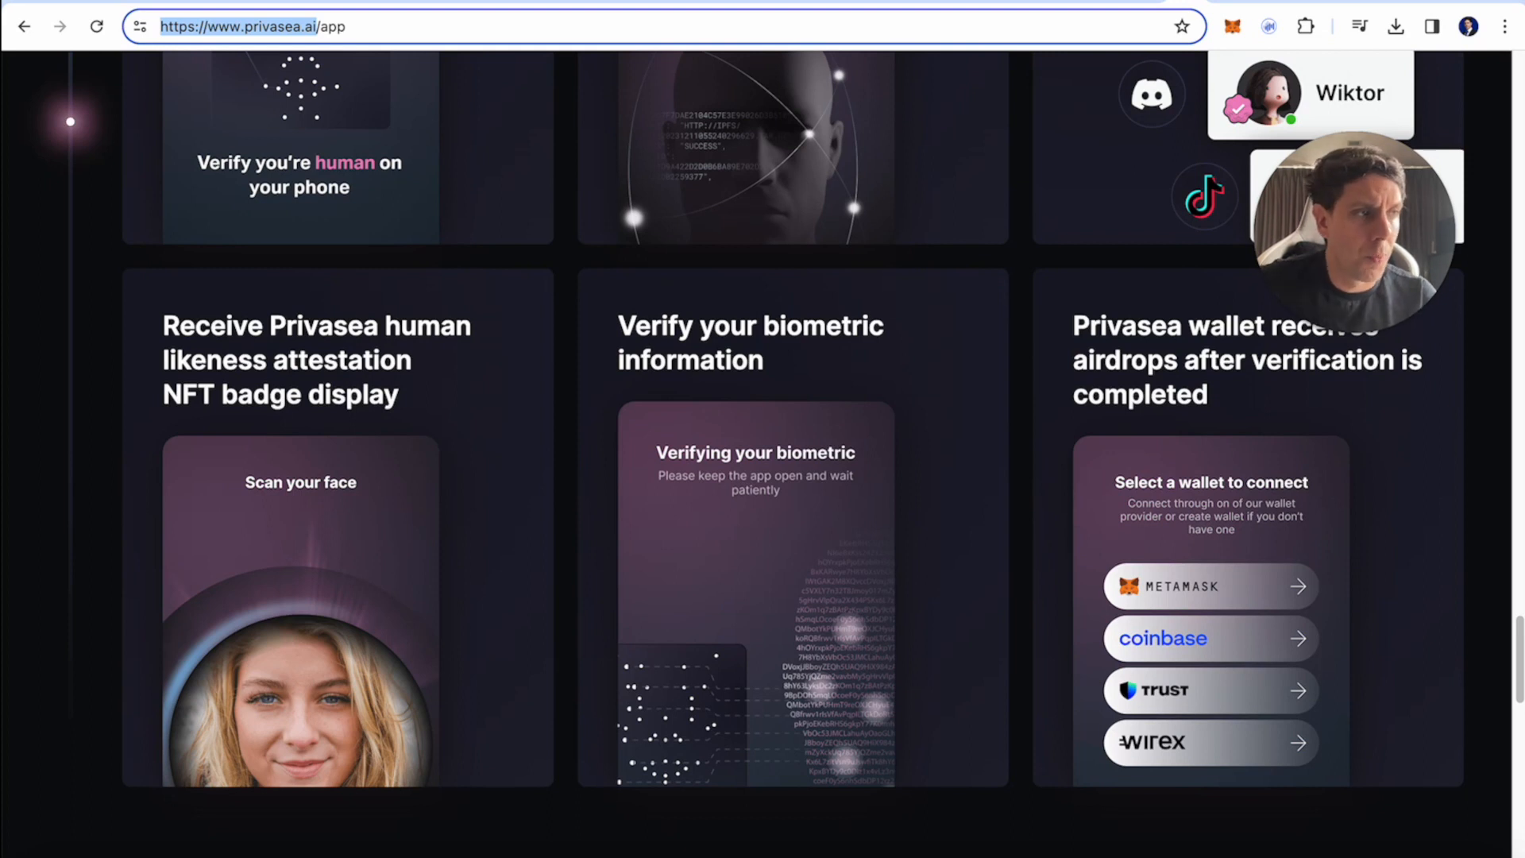
{"action": "scroll", "scroll_direction": "down", "scroll_amount": 3}
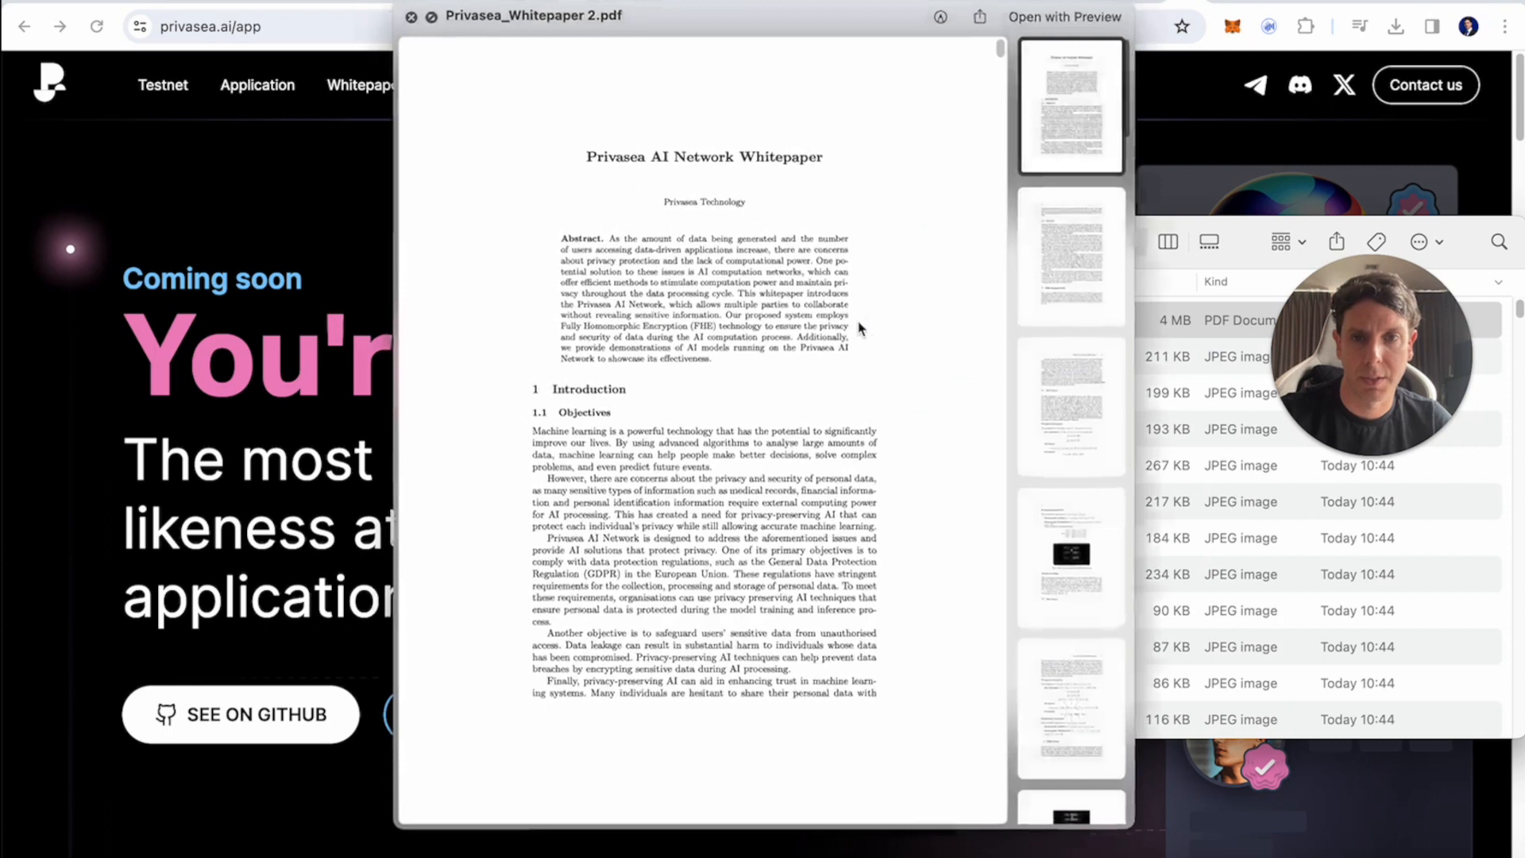
- Page through the whitepaper to the Privasea AI Network section, then close Quick Look
{"action": "left_click", "coordinate": [1070, 409]}
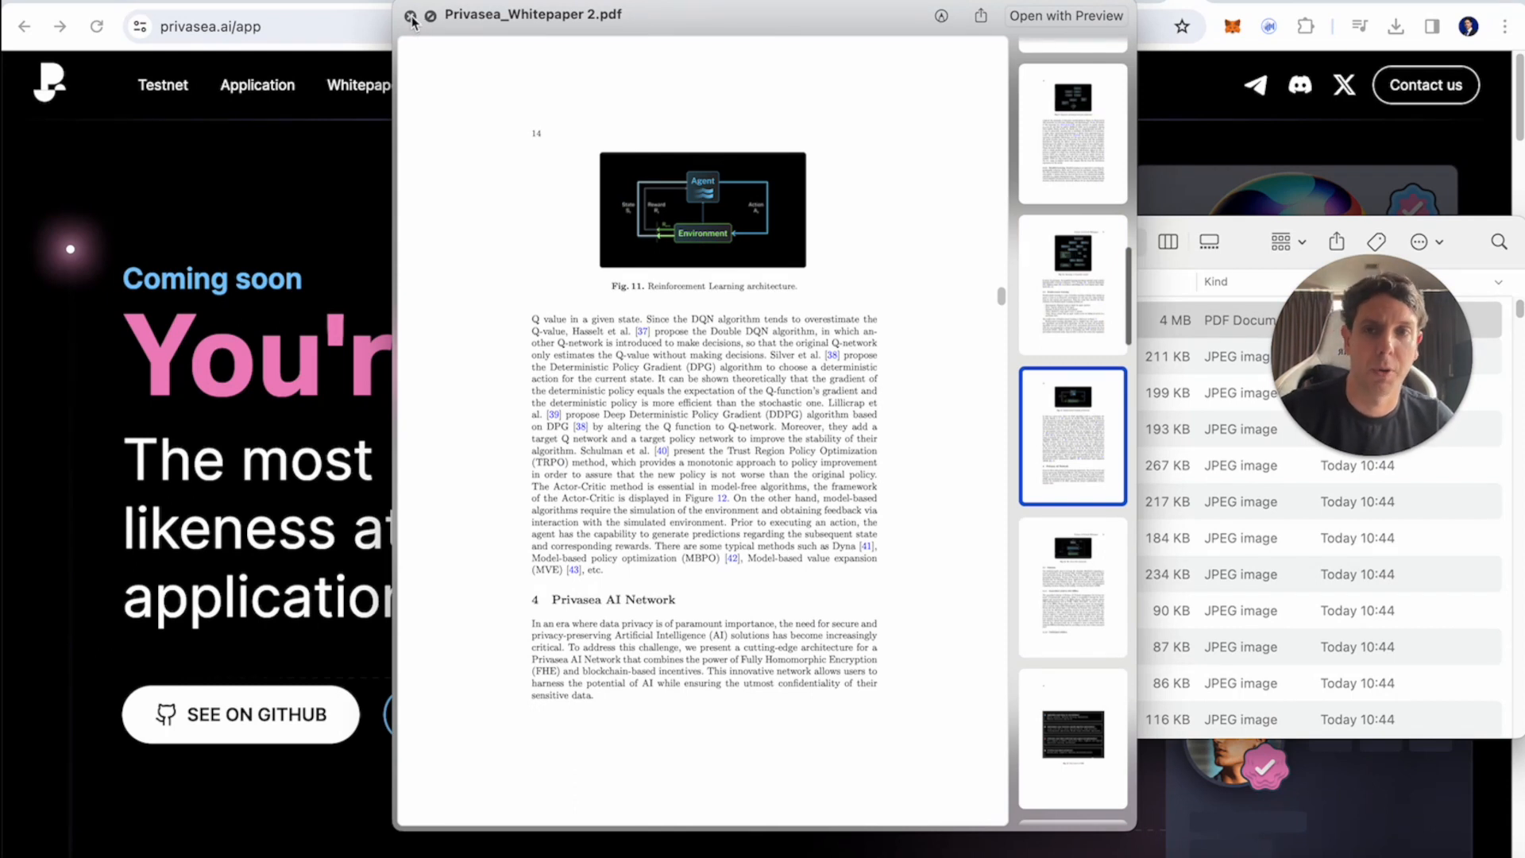
{"action": "left_click", "coordinate": [410, 21]}
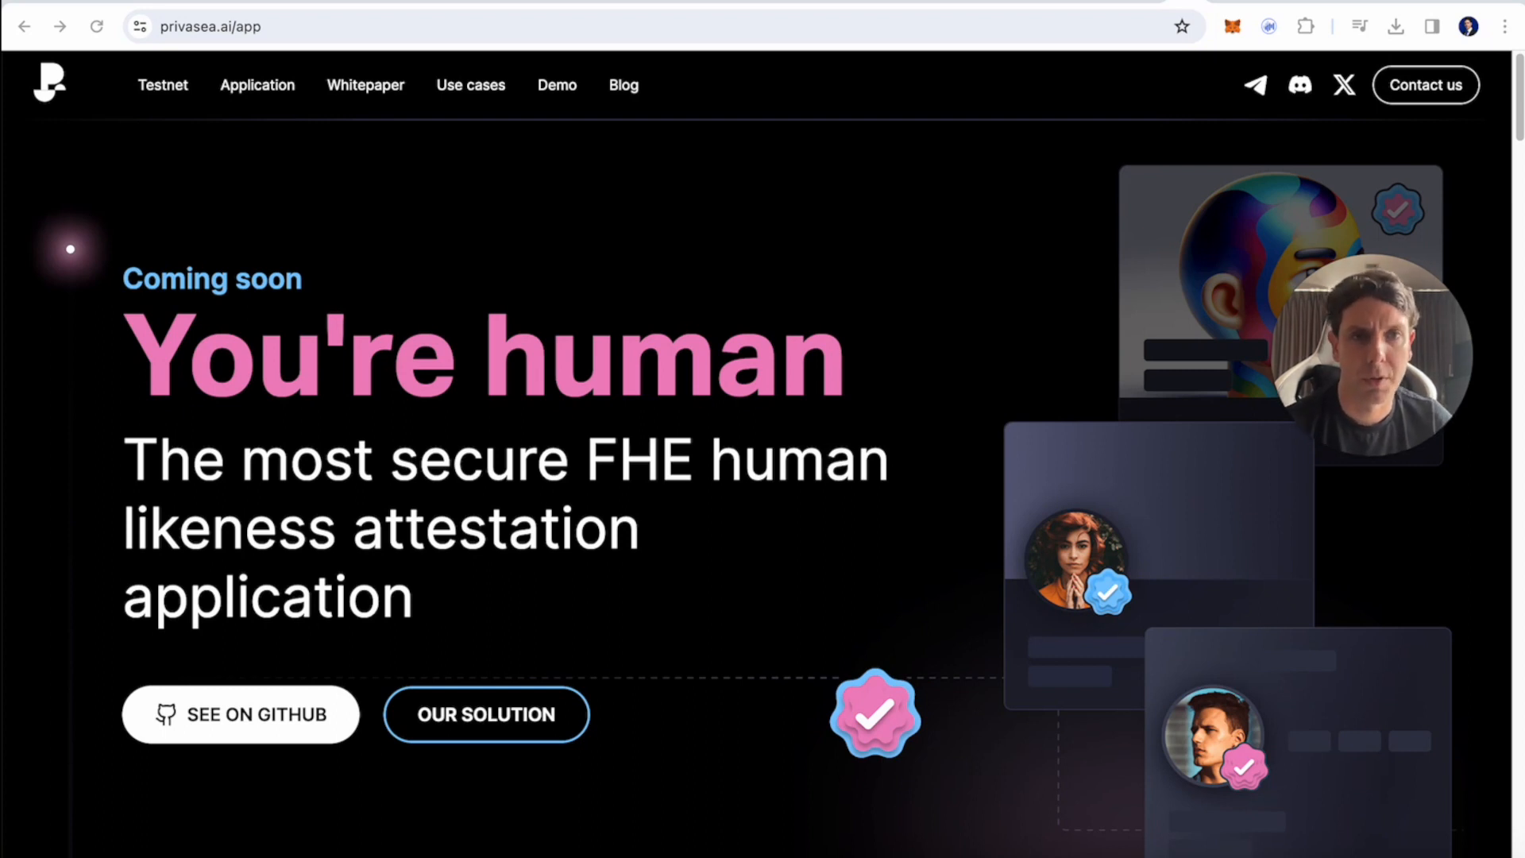
{"action": "left_click", "coordinate": [1344, 84]}
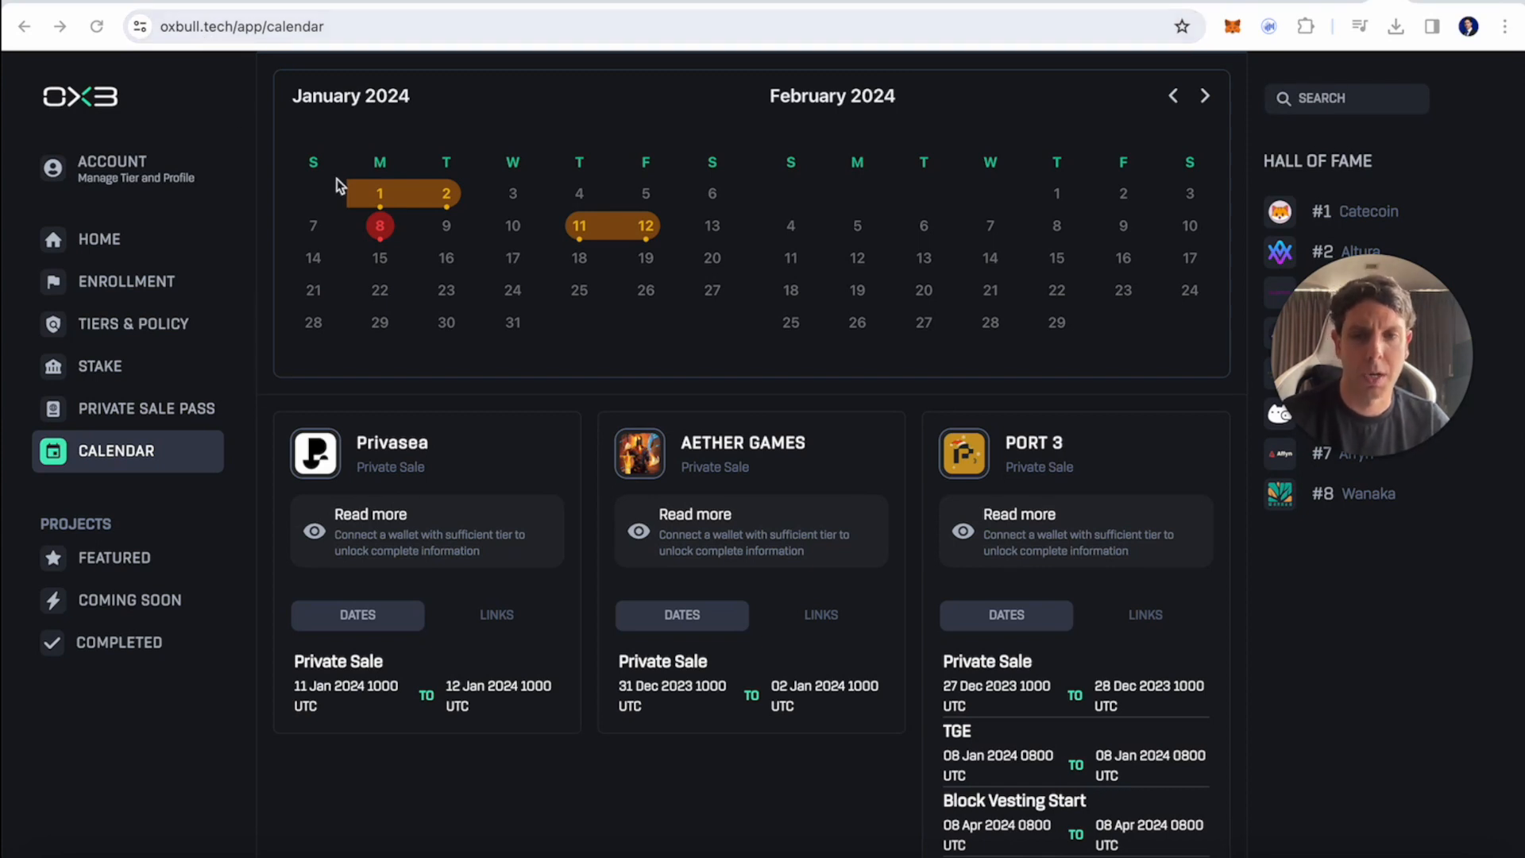
{"action": "mouse_move", "coordinate": [463, 384]}
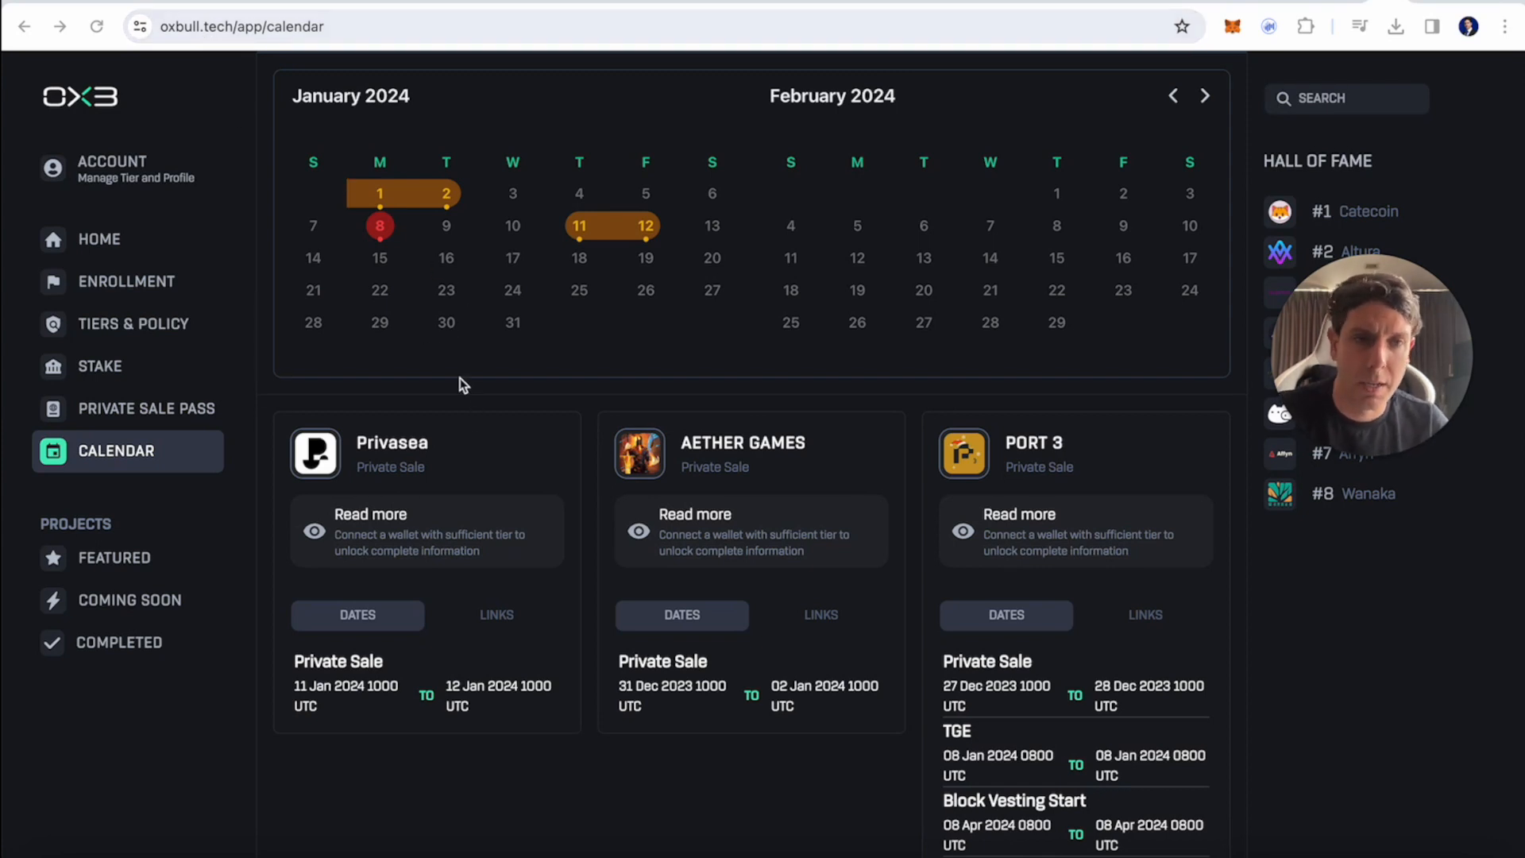
{"action": "mouse_move", "coordinate": [476, 494]}
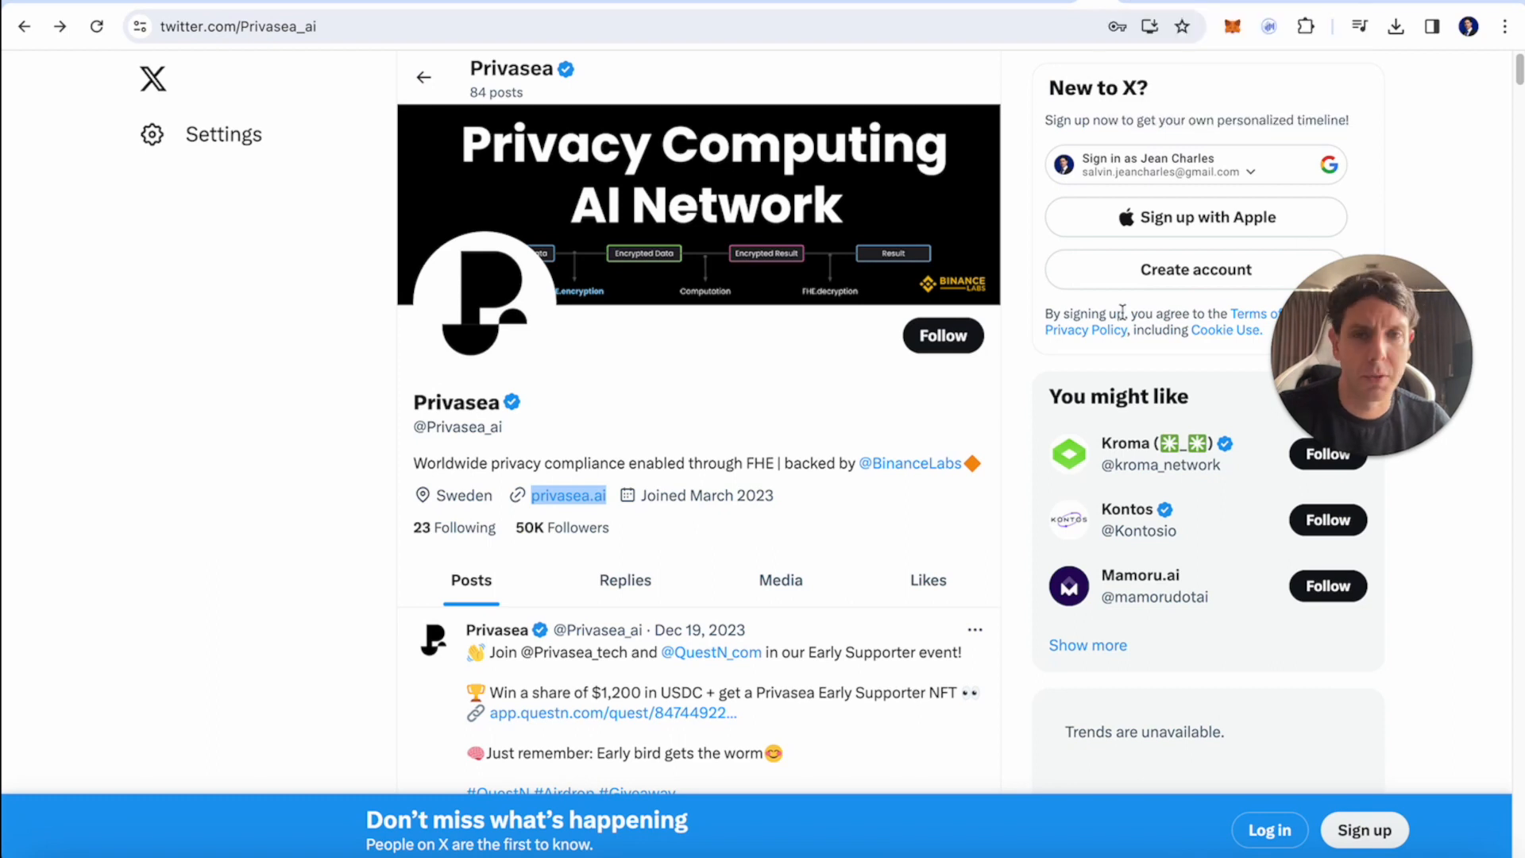
{"action": "mouse_move", "coordinate": [788, 453]}
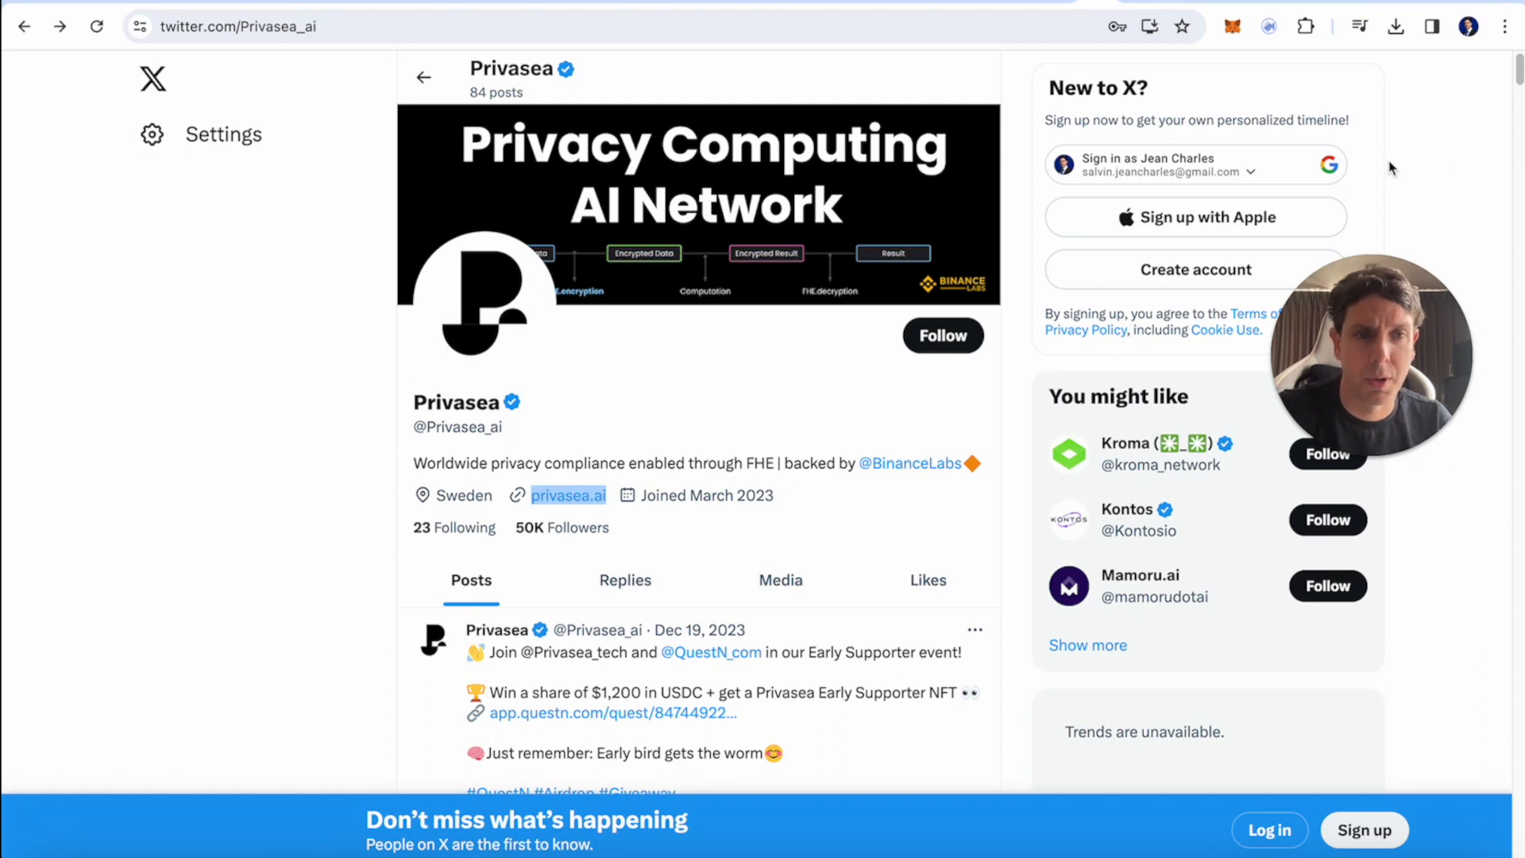
{"action": "mouse_move", "coordinate": [1327, 188]}
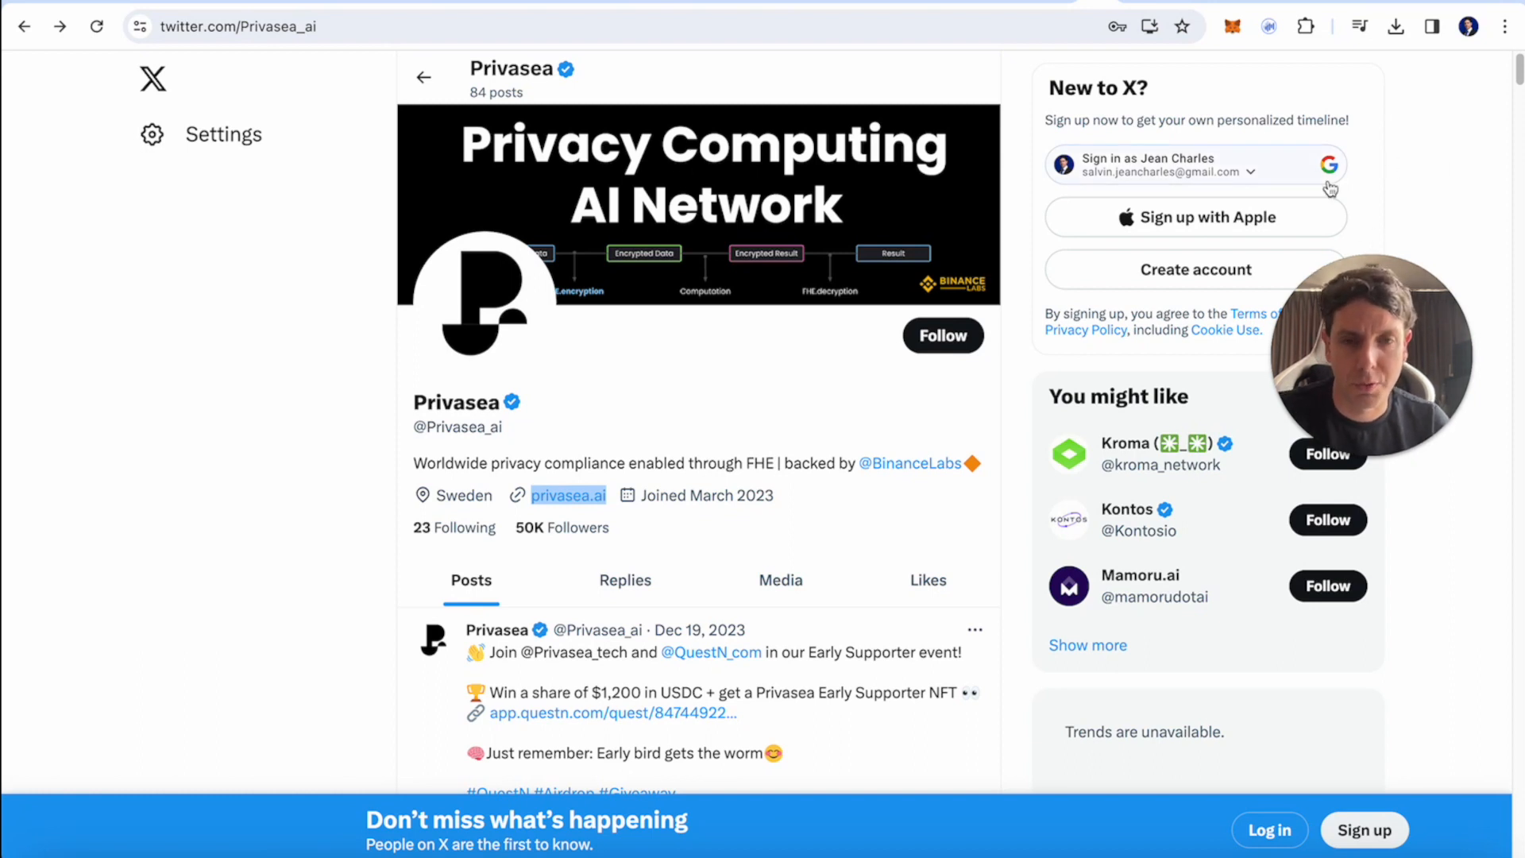